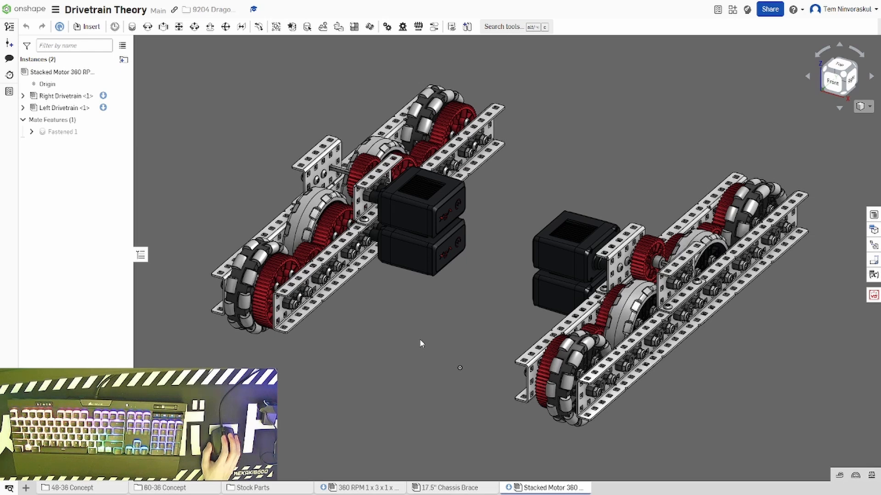
{"action": "mouse_move", "coordinate": [406, 348]}
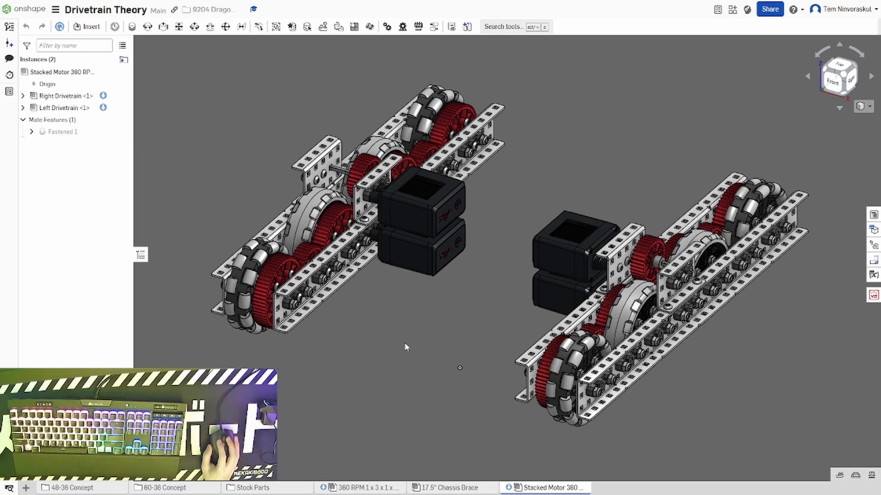
{"action": "mouse_move", "coordinate": [366, 431]}
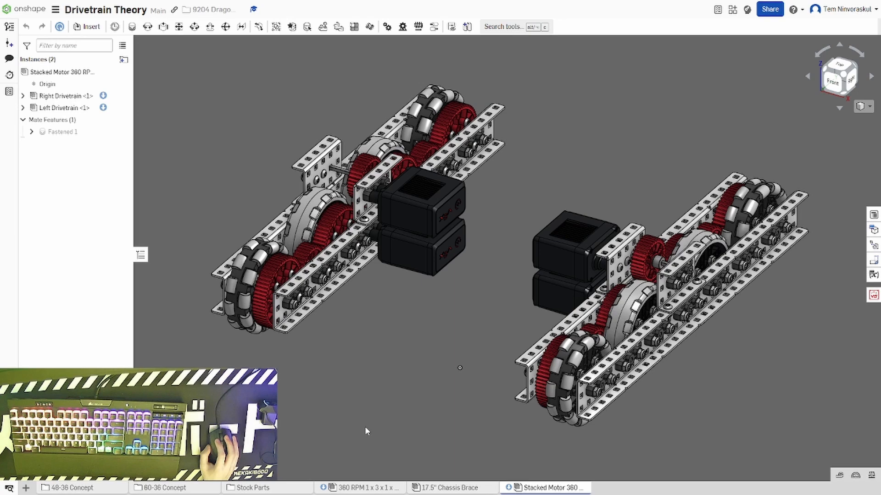
Browse the 360 RPM drivetrain and 17.5" Chassis Brace tabs, then return to the stacked motor assembly.
{"action": "left_click", "coordinate": [359, 488]}
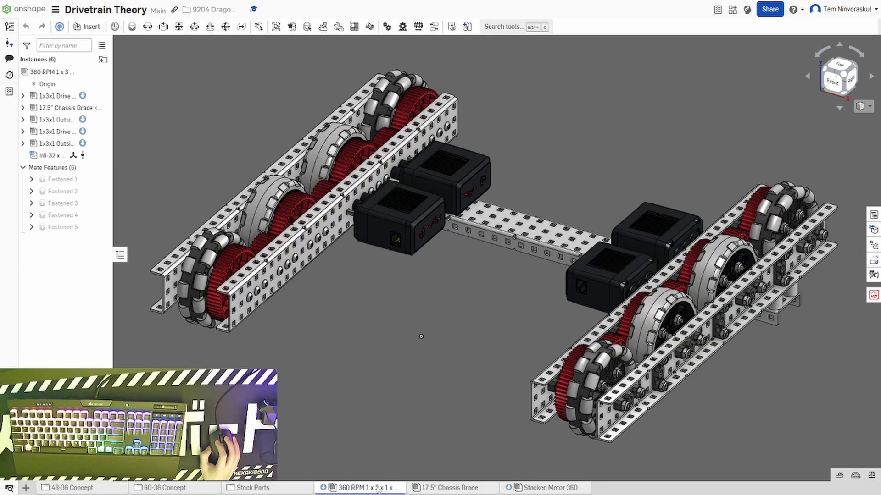
{"action": "left_click", "coordinate": [451, 488]}
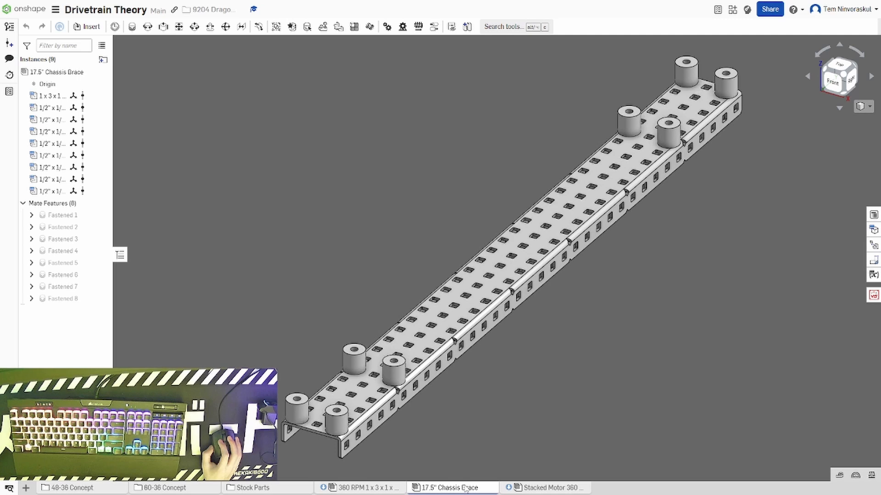
{"action": "left_click", "coordinate": [546, 488]}
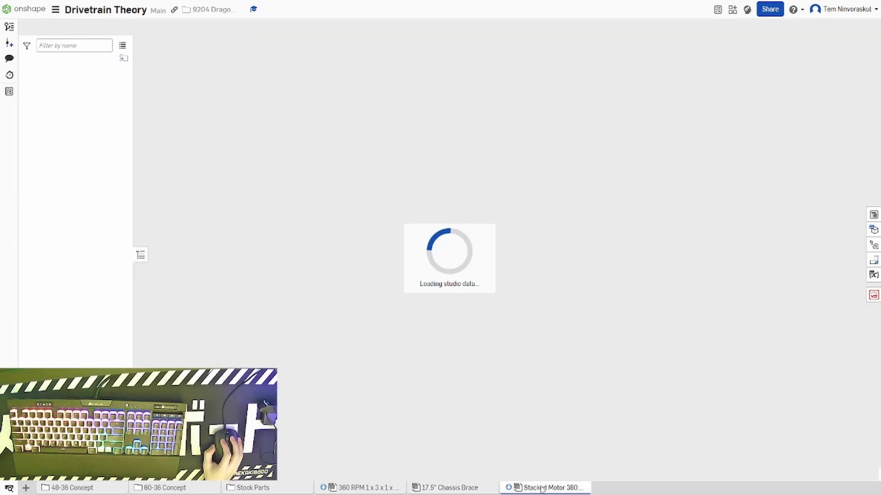
{"action": "left_click", "coordinate": [545, 487]}
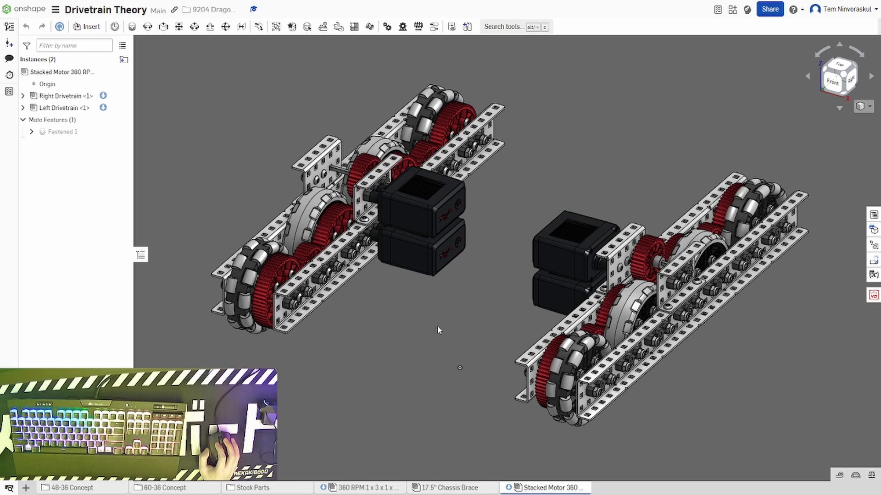
{"action": "left_click", "coordinate": [570, 380]}
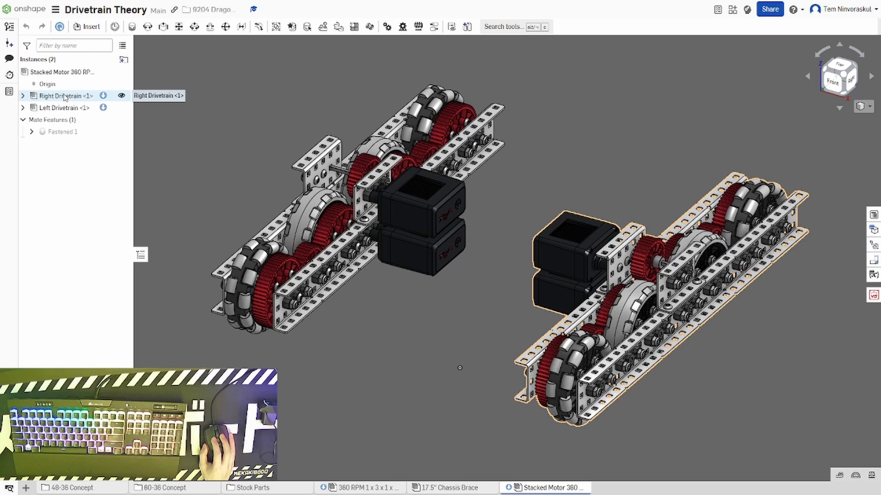
Expand Left Drivetrain, its Drive Rail sub-assembly and the Inside Drive rail to list spacers, wheels and gears.
{"action": "left_click", "coordinate": [59, 108]}
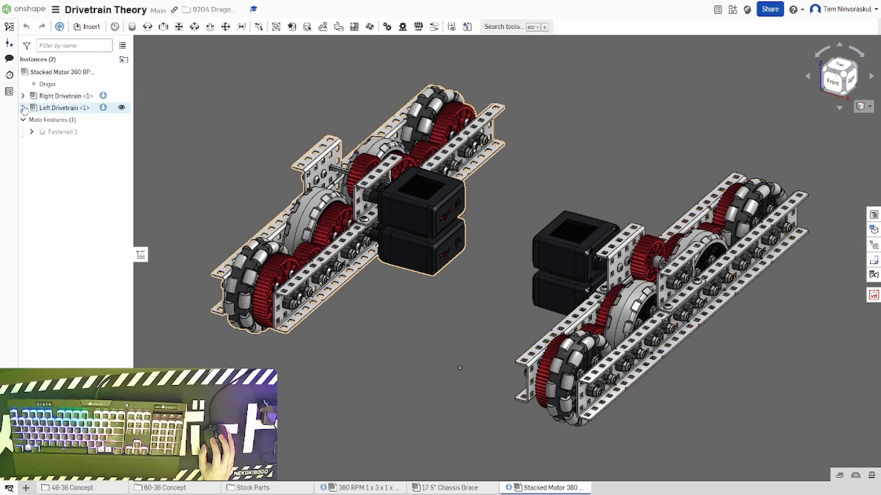
{"action": "left_click", "coordinate": [23, 108]}
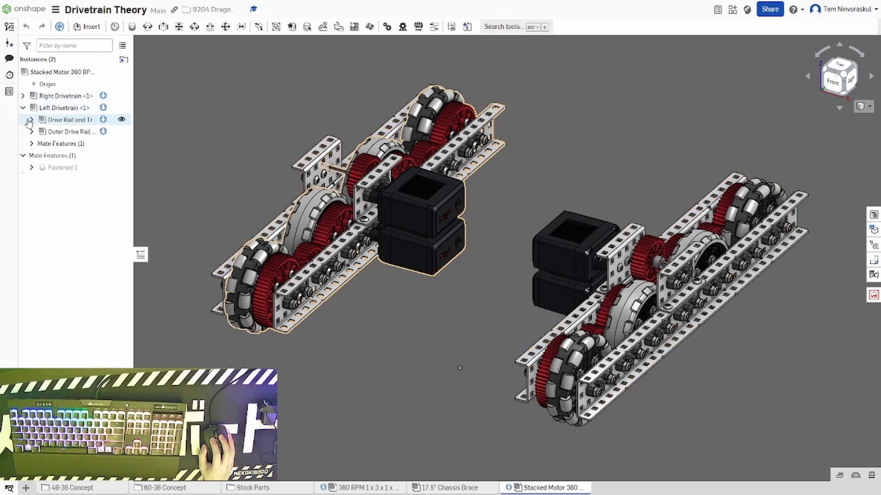
{"action": "left_click", "coordinate": [30, 119]}
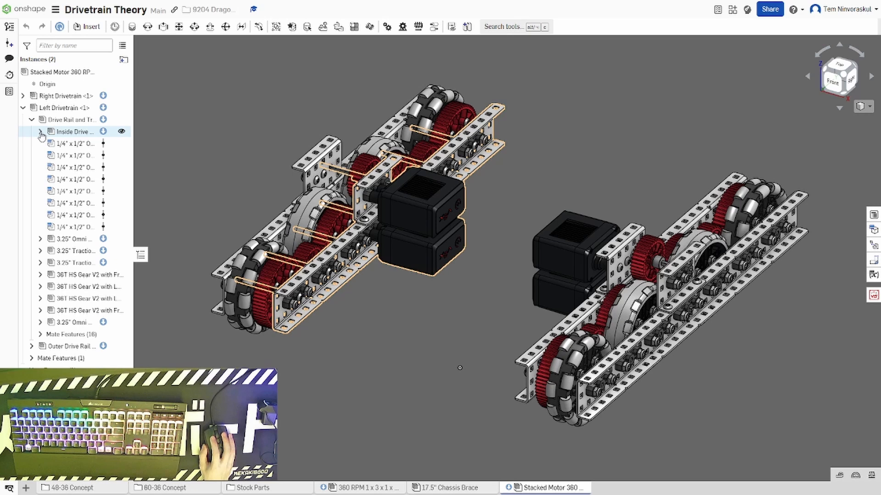
{"action": "left_click", "coordinate": [26, 108]}
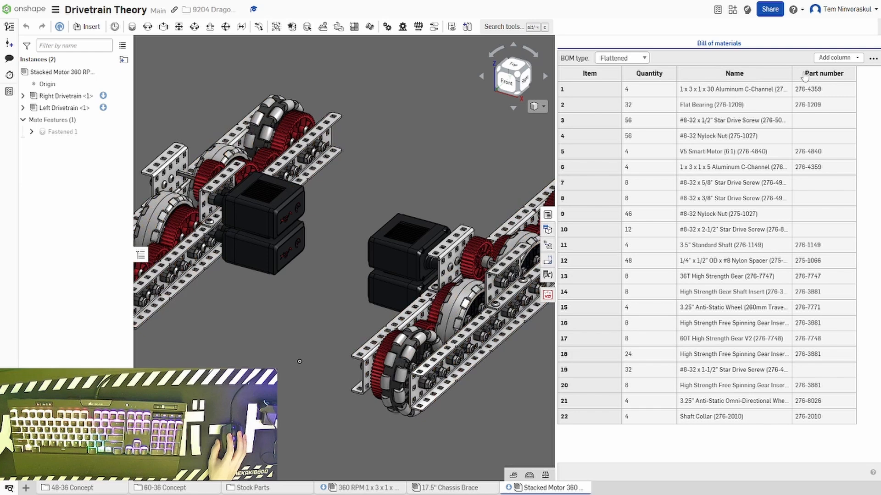
Add a Description column to the bill of materials and bring up its column options.
{"action": "left_click", "coordinate": [837, 56]}
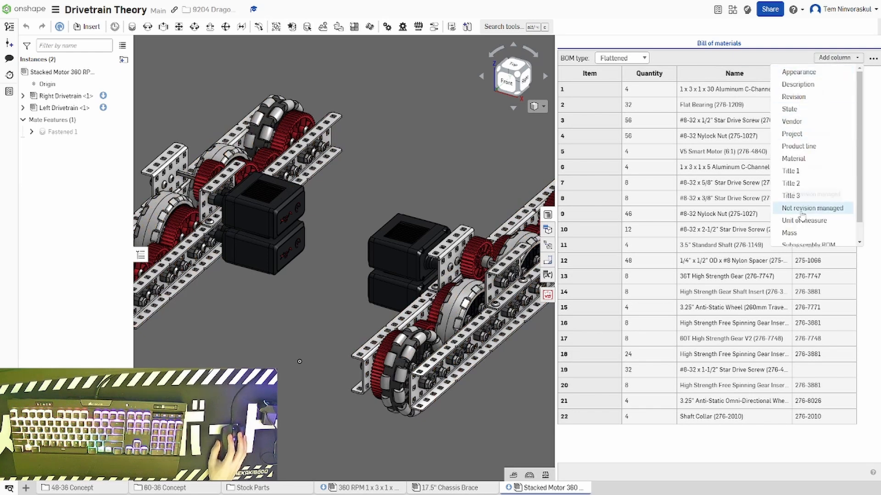
{"action": "mouse_move", "coordinate": [806, 212]}
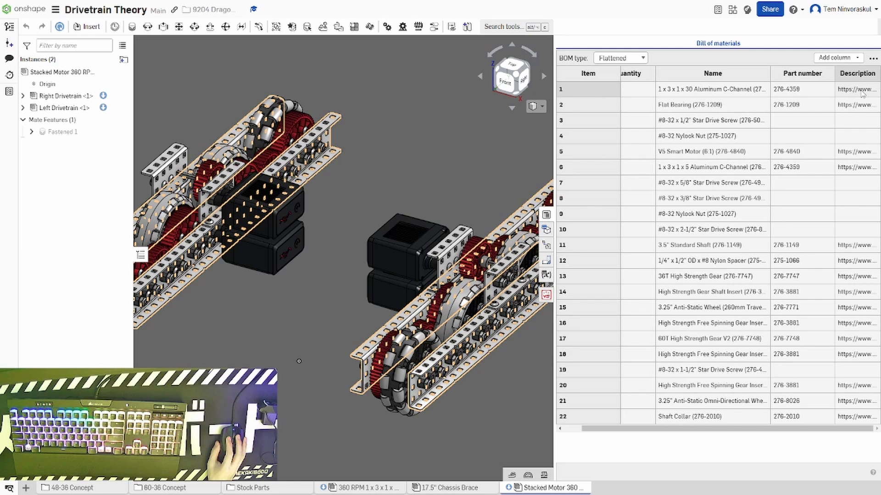
{"action": "mouse_move", "coordinate": [857, 92]}
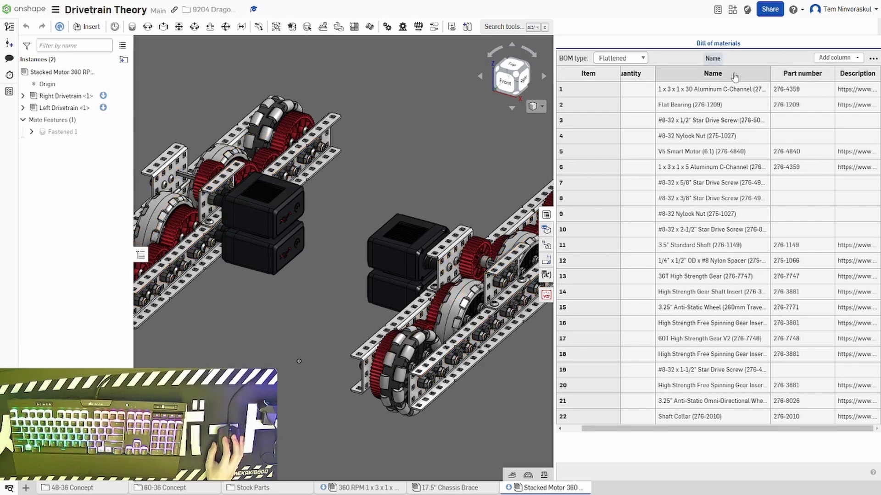
{"action": "mouse_move", "coordinate": [699, 79]}
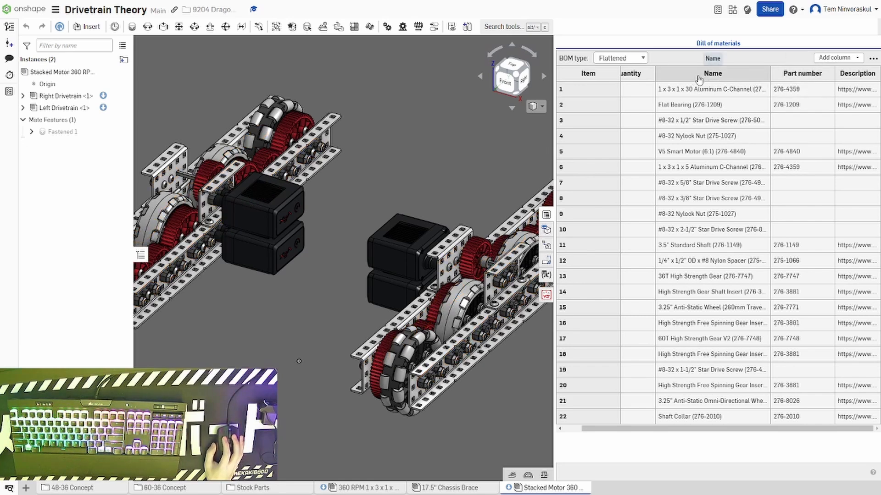
{"action": "left_click", "coordinate": [875, 72]}
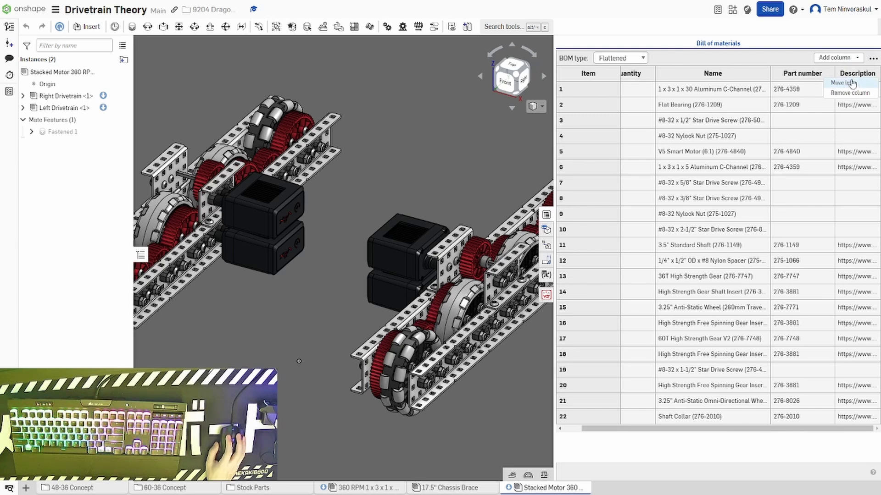
{"action": "left_click", "coordinate": [844, 83]}
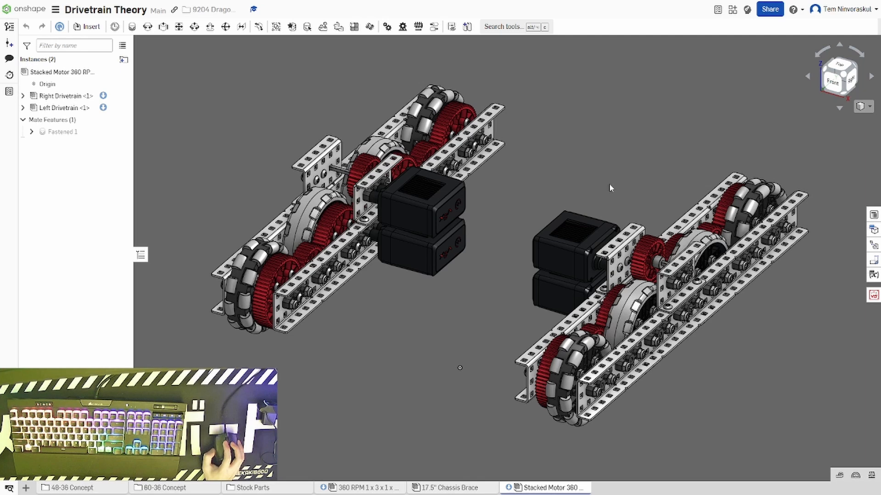
{"action": "mouse_move", "coordinate": [607, 182]}
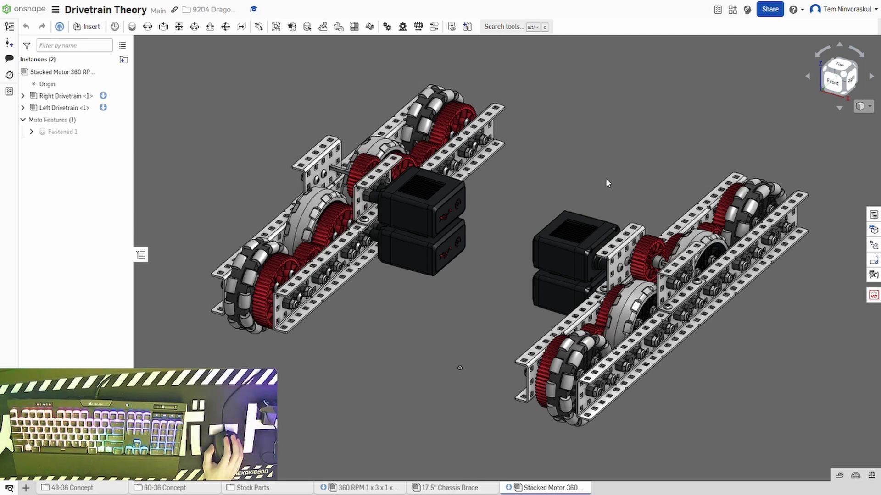
{"action": "mouse_move", "coordinate": [604, 184]}
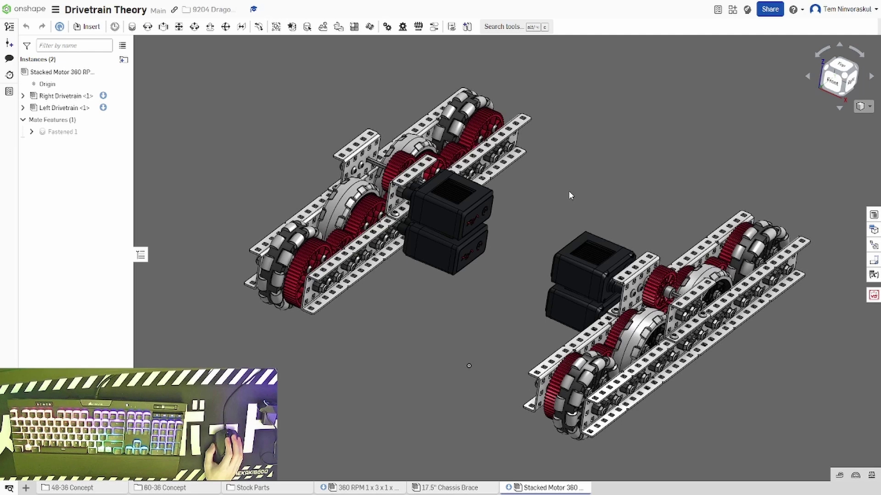
{"action": "mouse_move", "coordinate": [790, 78]}
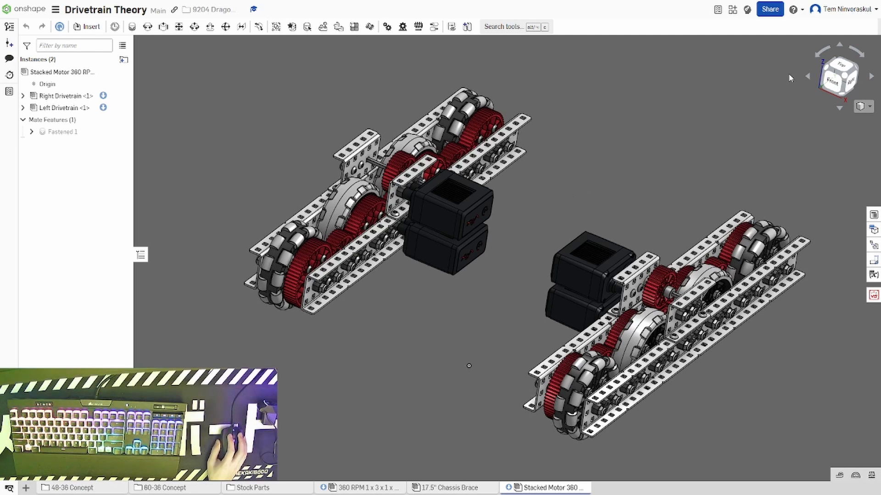
{"action": "mouse_move", "coordinate": [796, 10]}
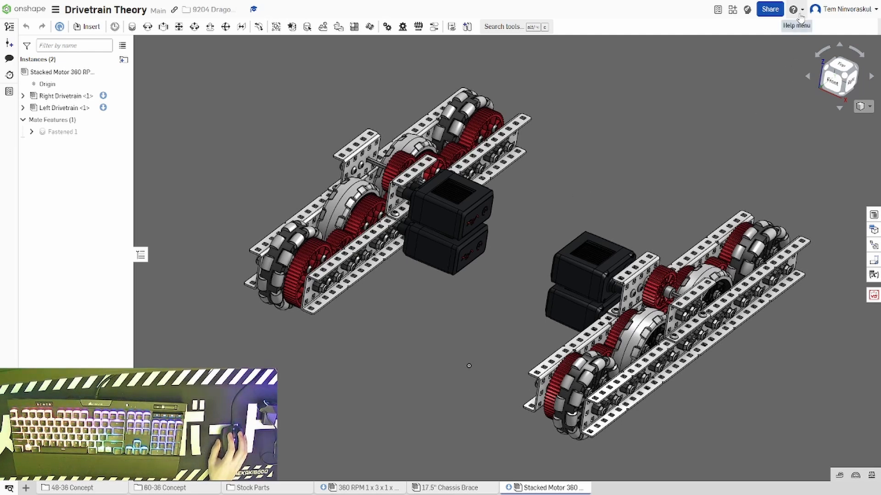
{"action": "left_click", "coordinate": [795, 9]}
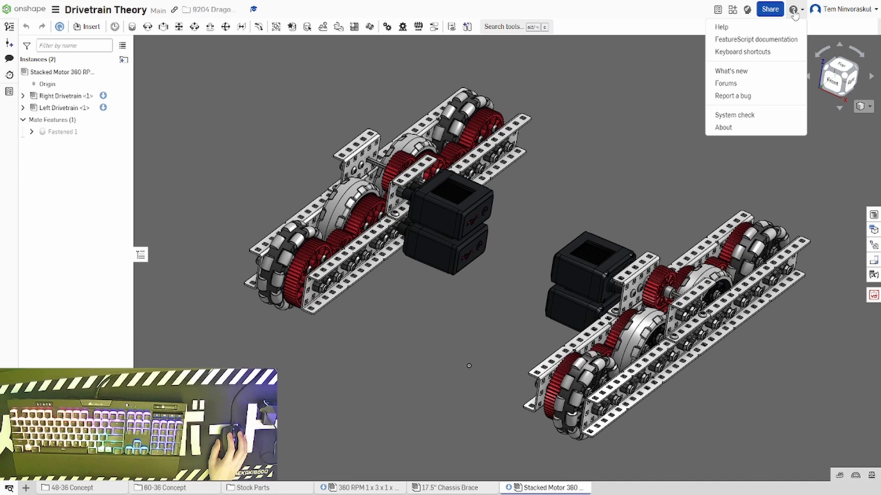
{"action": "left_click", "coordinate": [741, 52]}
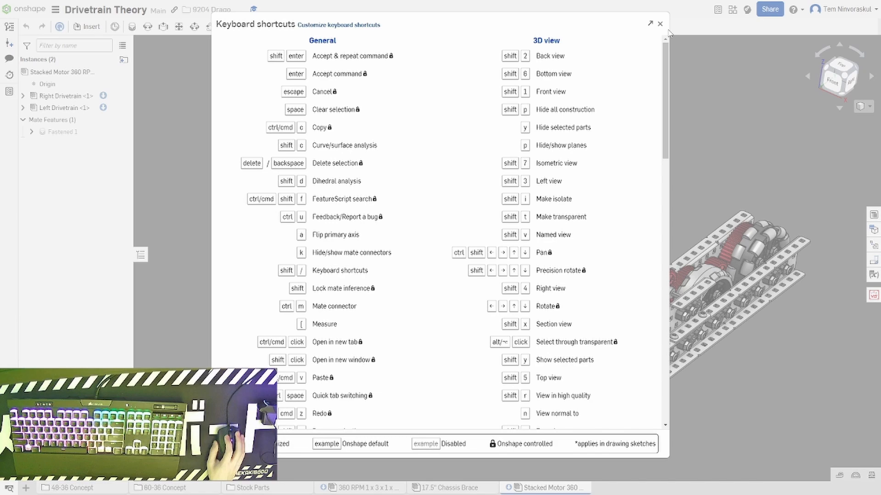
{"action": "left_click", "coordinate": [658, 23]}
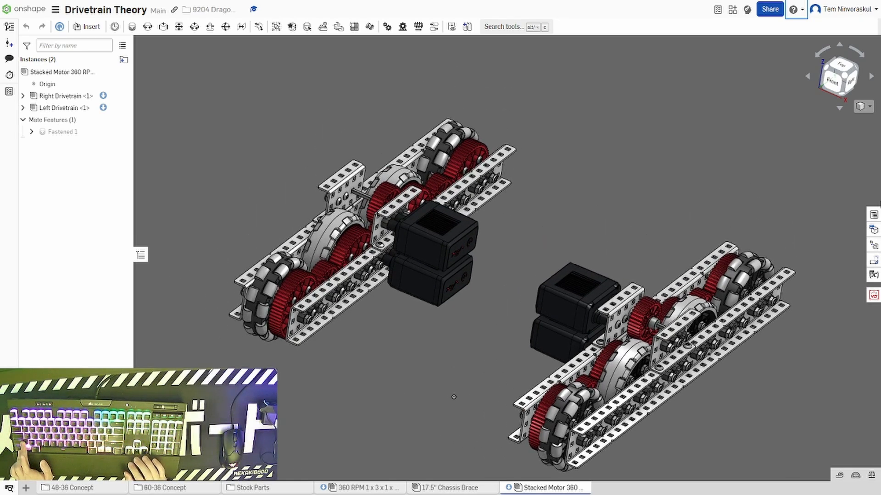
{"action": "mouse_move", "coordinate": [587, 182]}
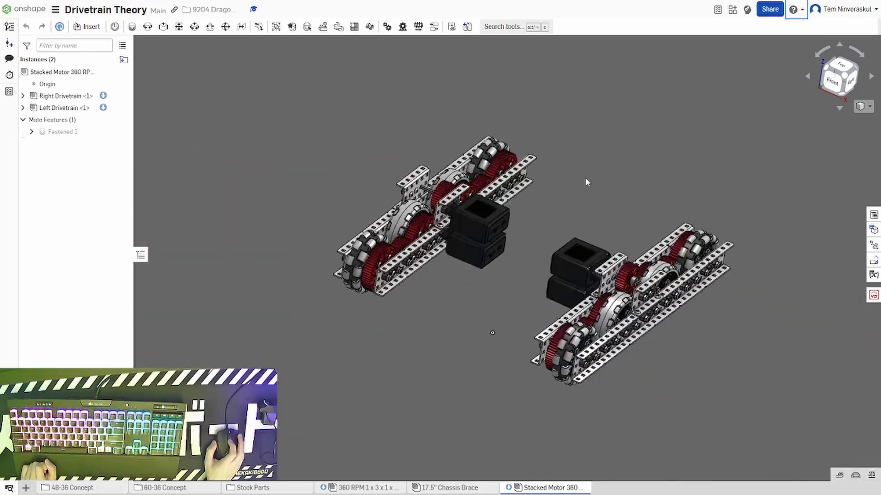
{"action": "mouse_move", "coordinate": [776, 410]}
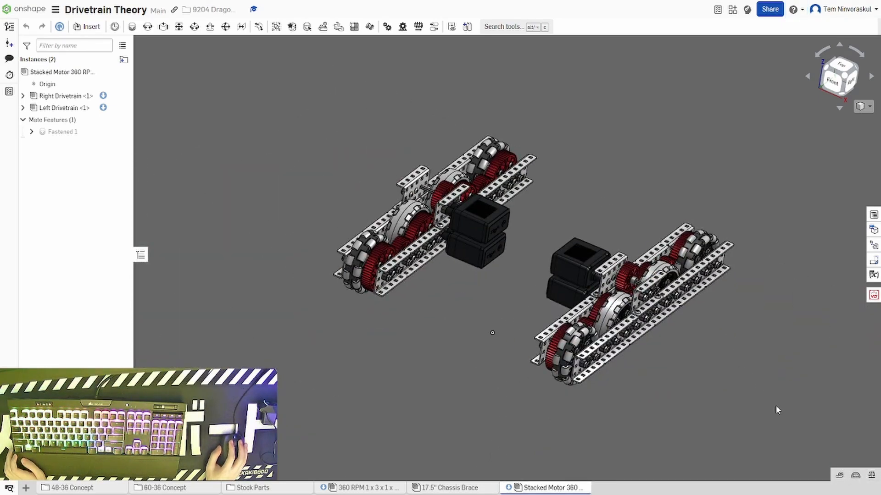
{"action": "mouse_move", "coordinate": [841, 479]}
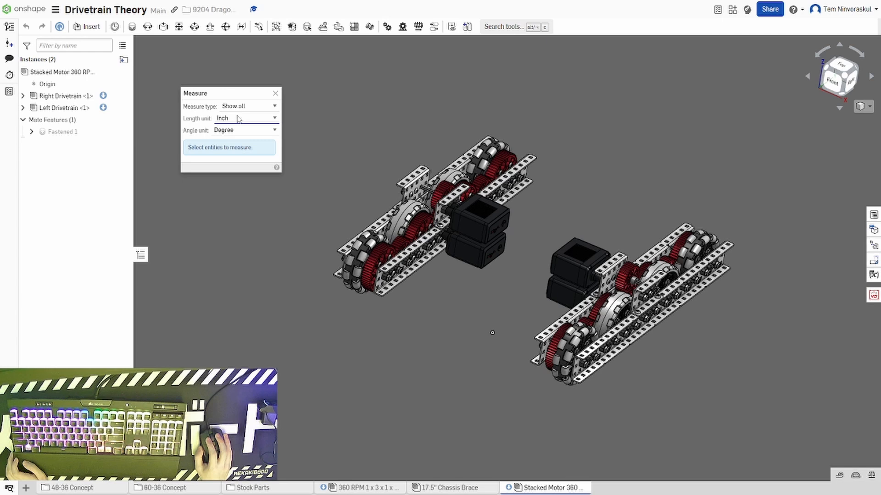
Set the Measure angle unit to Degree, keeping lengths in inches.
{"action": "left_click", "coordinate": [246, 130]}
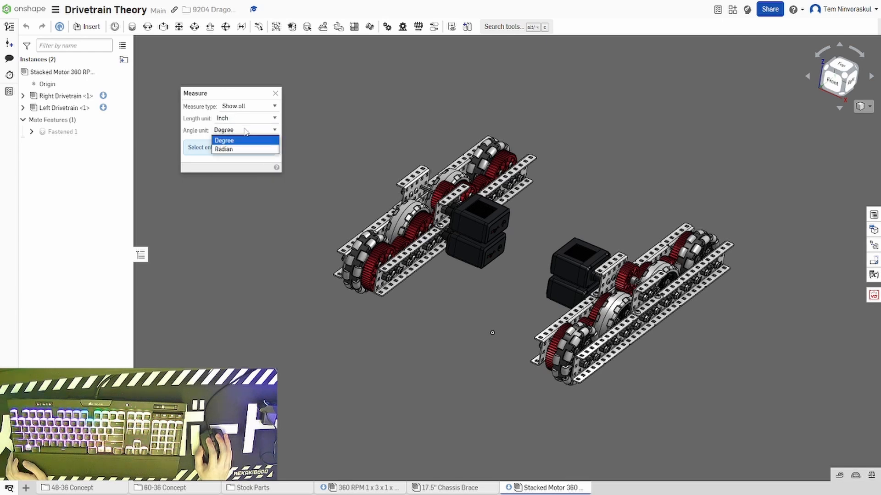
{"action": "left_click", "coordinate": [223, 140]}
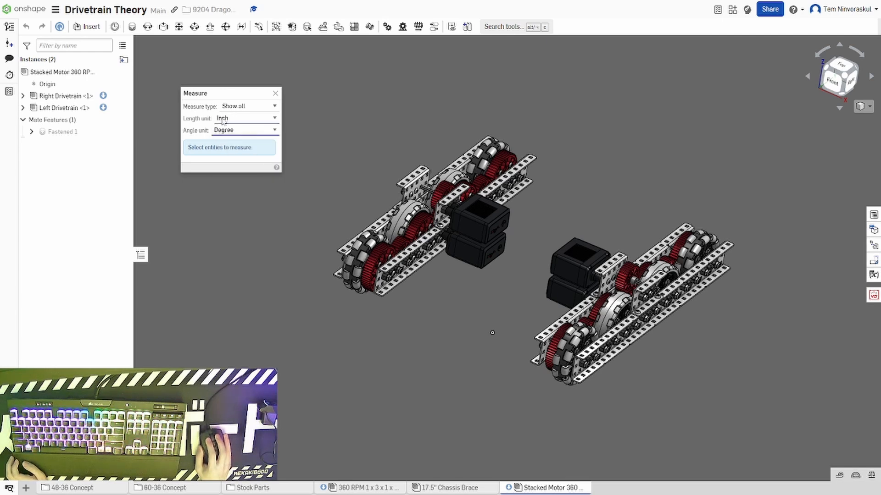
{"action": "mouse_move", "coordinate": [450, 346]}
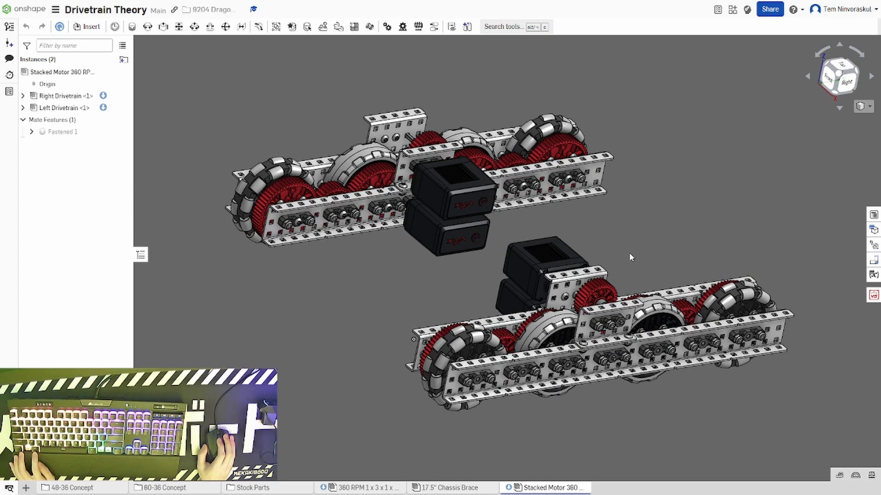
{"action": "mouse_move", "coordinate": [629, 259]}
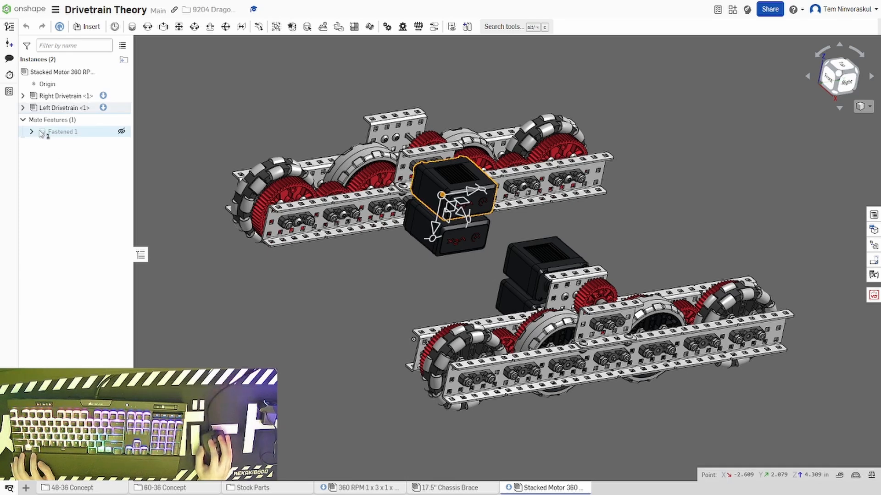
Expand Left Drivetrain and Upper Motor, then measure the plate beside the right motors at 2.446 in.
{"action": "left_click", "coordinate": [22, 108]}
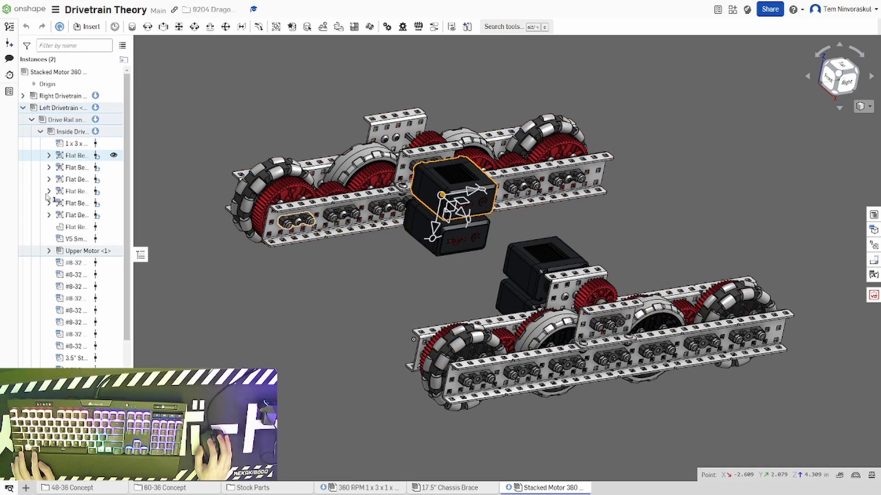
{"action": "left_click", "coordinate": [47, 250]}
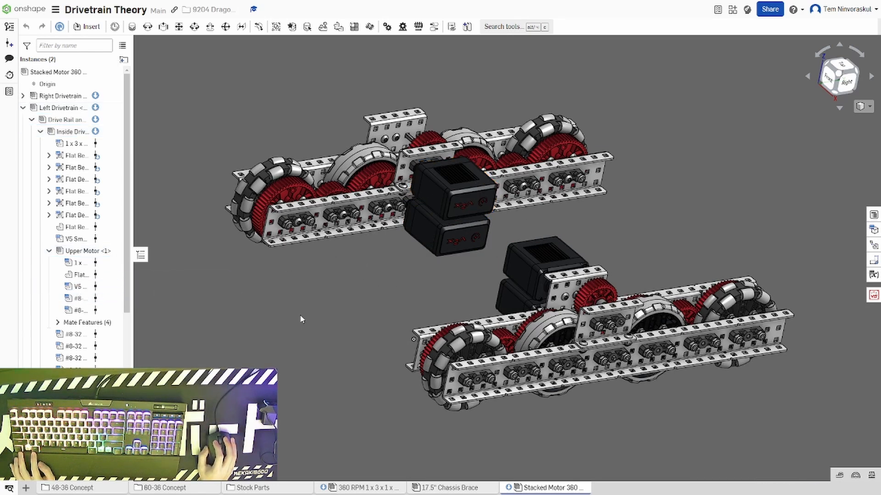
{"action": "right_click", "coordinate": [566, 296]}
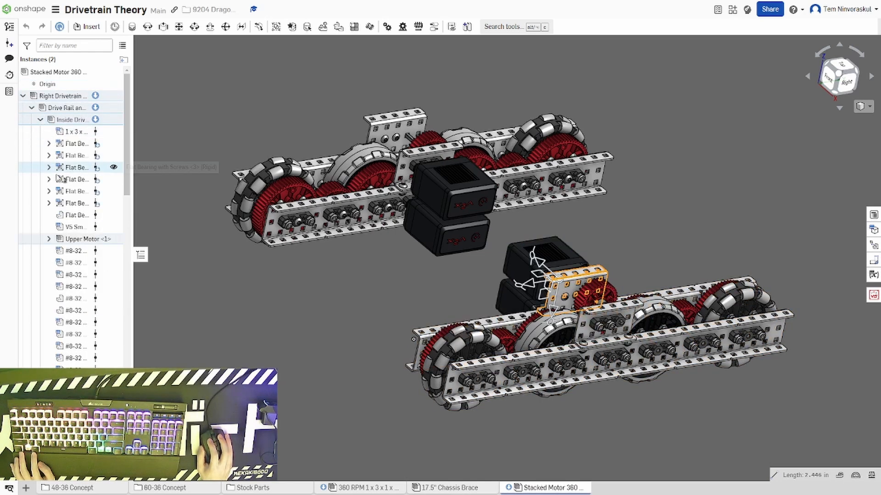
{"action": "left_click", "coordinate": [47, 238]}
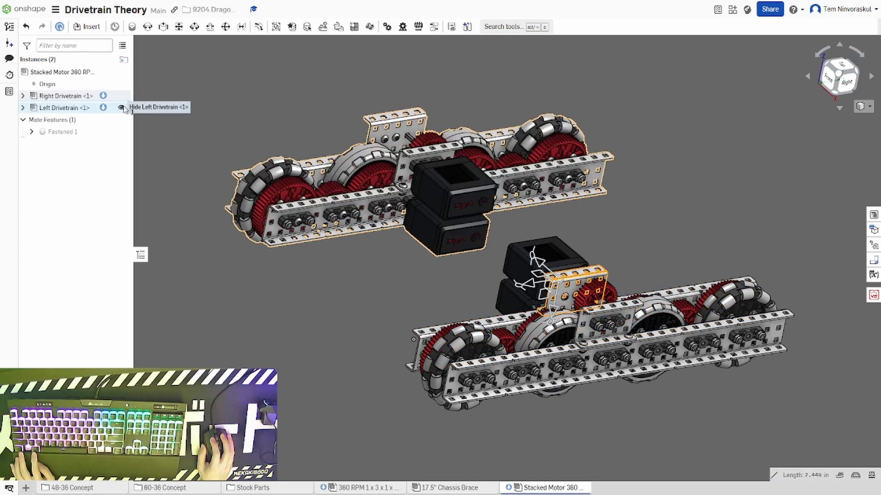
{"action": "left_click", "coordinate": [121, 107]}
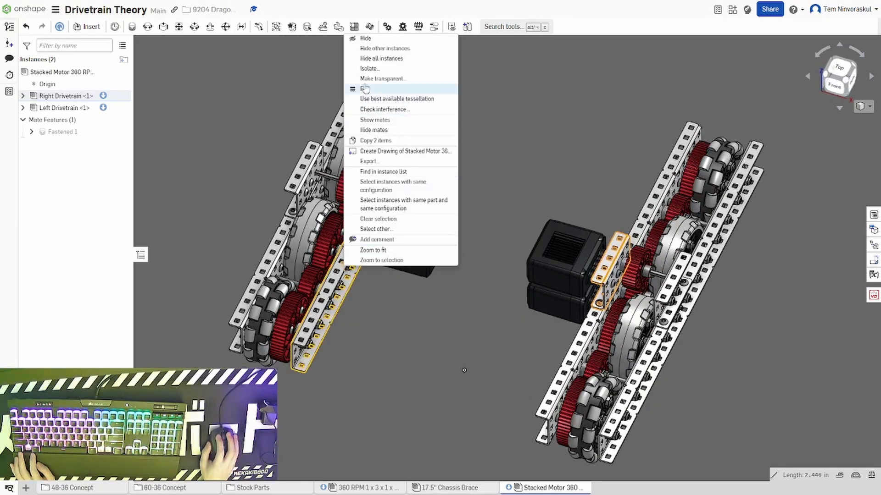
{"action": "left_click", "coordinate": [370, 67]}
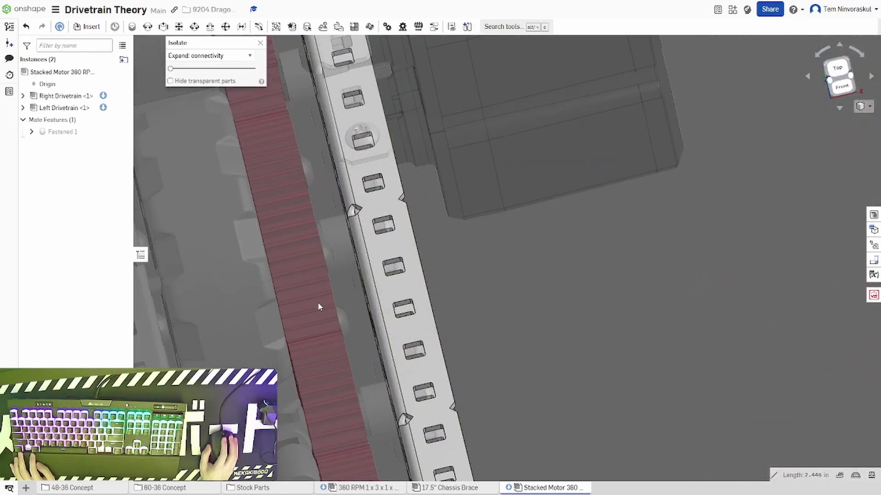
{"action": "left_click_drag", "start_coordinate": [318, 307], "coordinate": [337, 275]}
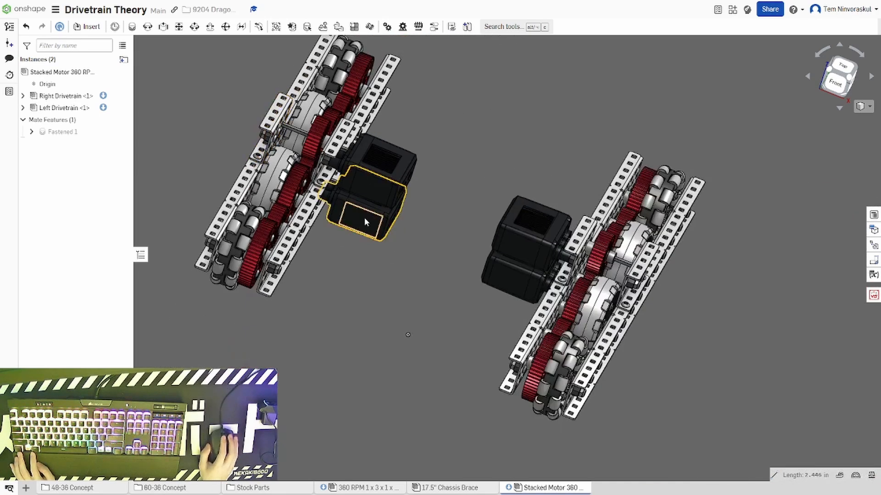
{"action": "left_click_drag", "start_coordinate": [365, 222], "coordinate": [522, 304]}
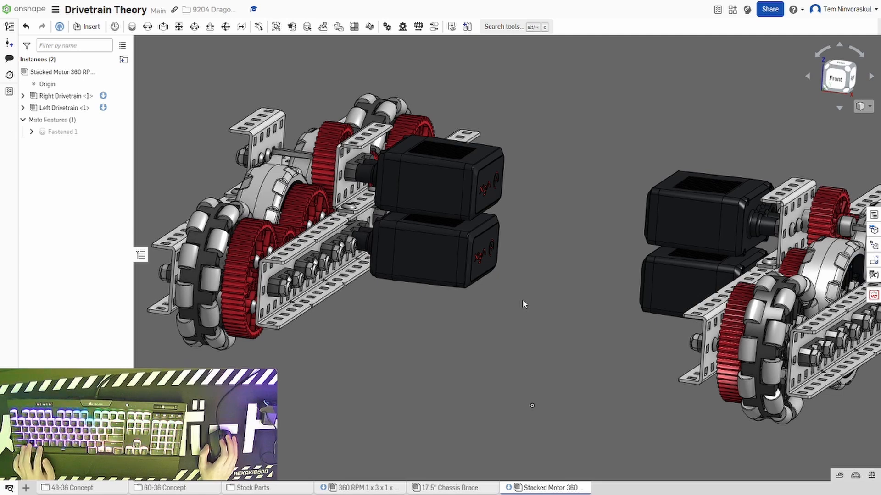
{"action": "mouse_move", "coordinate": [536, 304]}
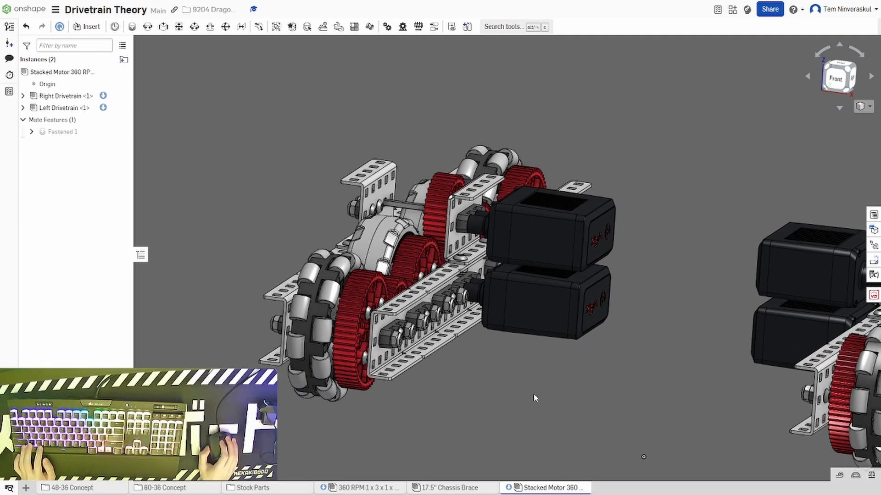
{"action": "left_click_drag", "start_coordinate": [534, 393], "coordinate": [540, 387]}
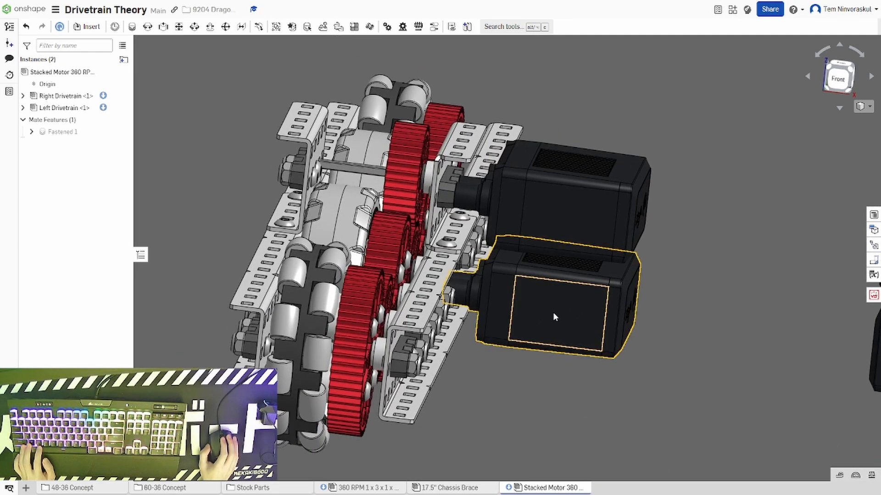
{"action": "right_click", "coordinate": [554, 316]}
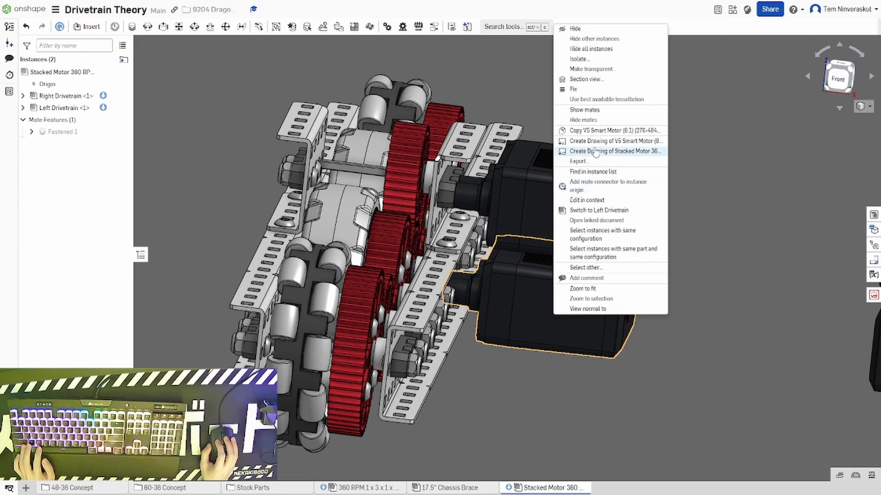
{"action": "left_click", "coordinate": [587, 79]}
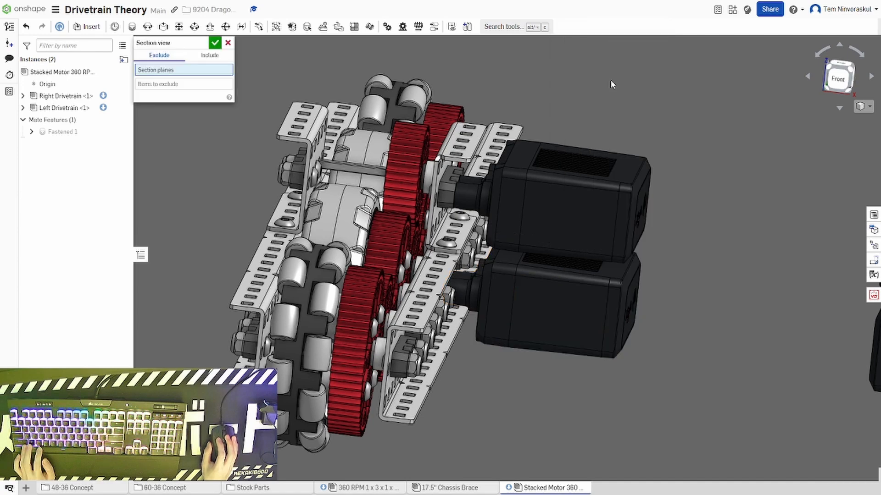
{"action": "left_click", "coordinate": [563, 299]}
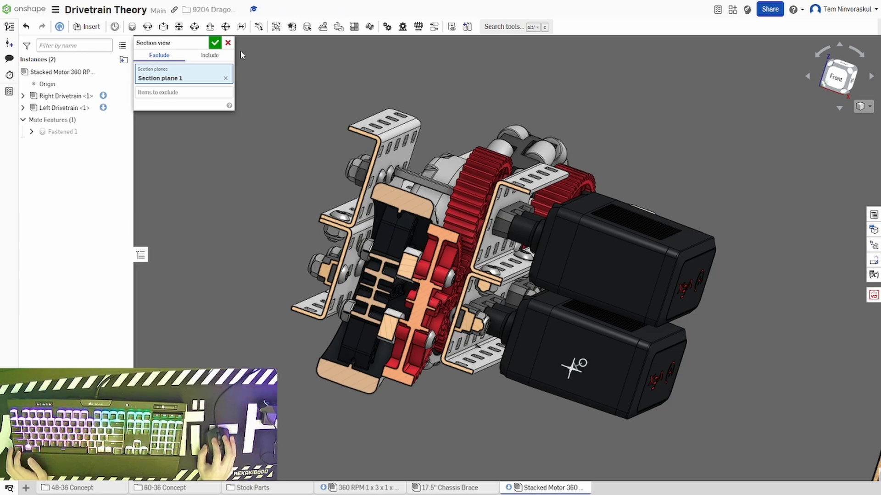
{"action": "left_click", "coordinate": [215, 42]}
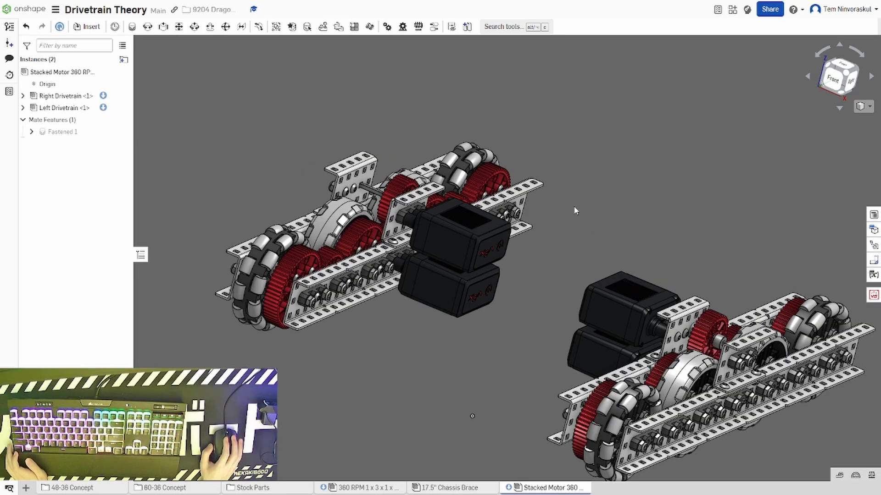
{"action": "mouse_move", "coordinate": [580, 222]}
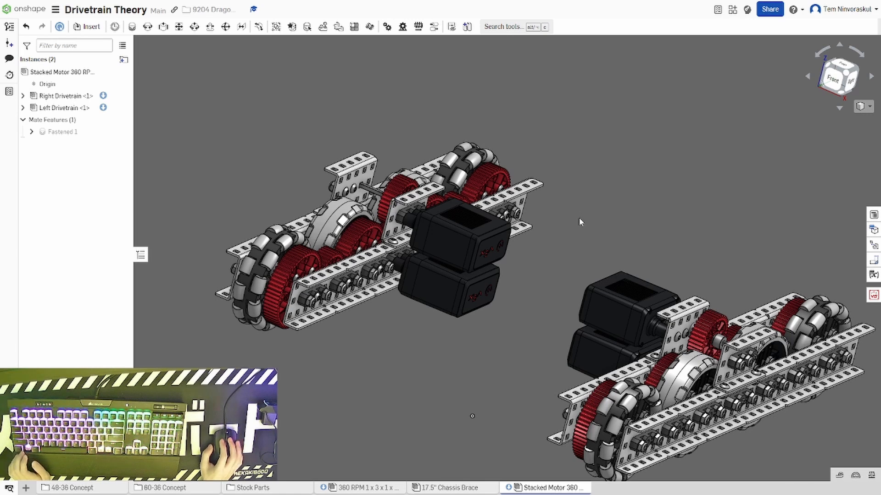
{"action": "mouse_move", "coordinate": [517, 325]}
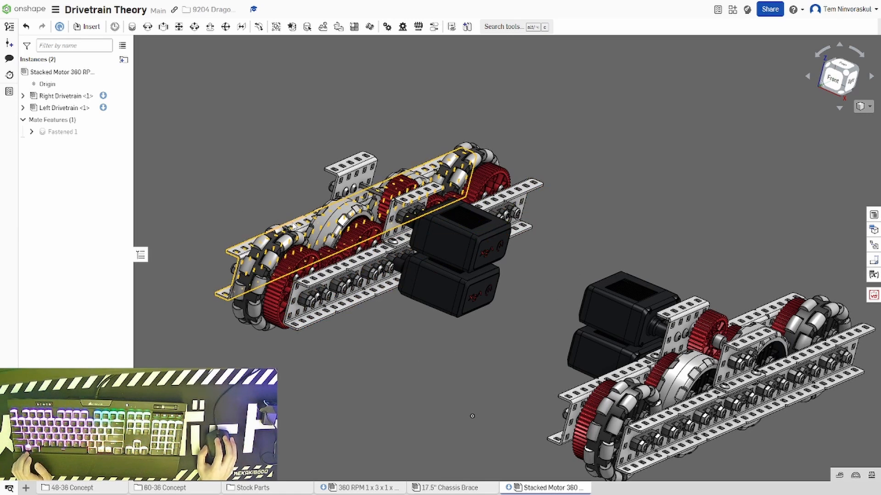
Switch from the left channel into the Left Drivetrain sub-assembly on its own.
{"action": "right_click", "coordinate": [300, 228]}
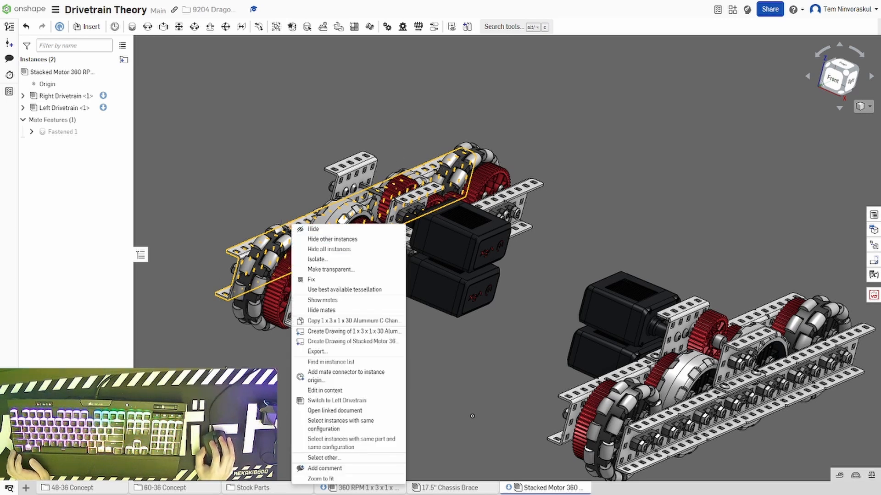
{"action": "mouse_move", "coordinate": [338, 400]}
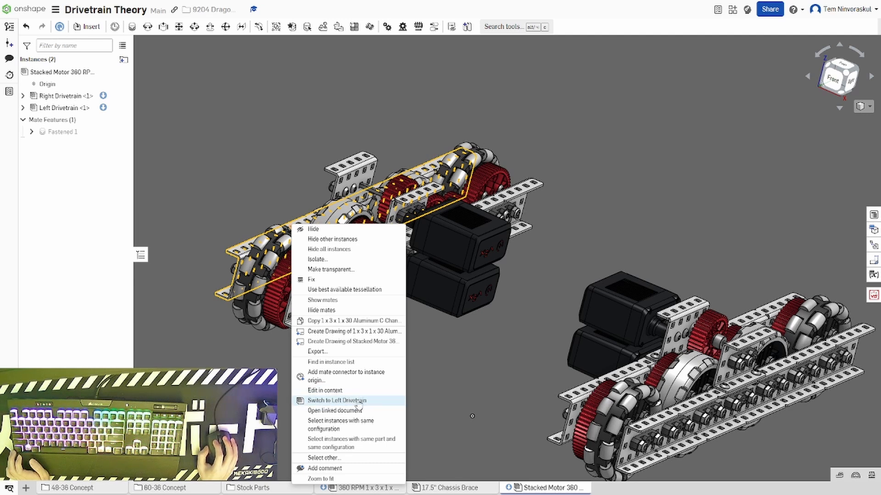
{"action": "left_click", "coordinate": [331, 400]}
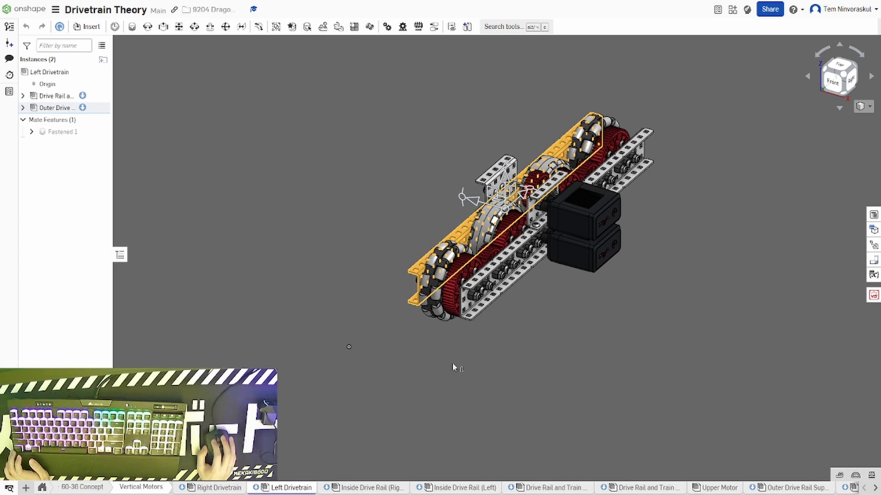
{"action": "mouse_move", "coordinate": [587, 313]}
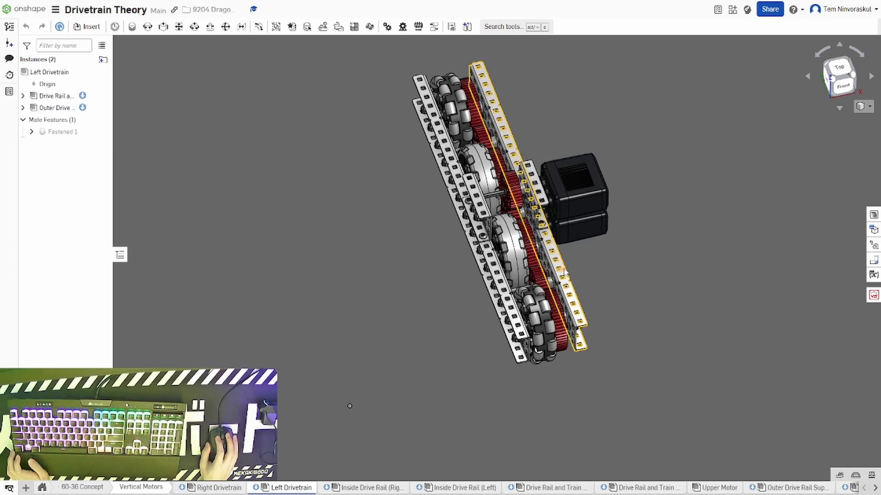
Switch from the aluminium channel into the Drive Rail and Train (Left) sub-assembly.
{"action": "right_click", "coordinate": [564, 272]}
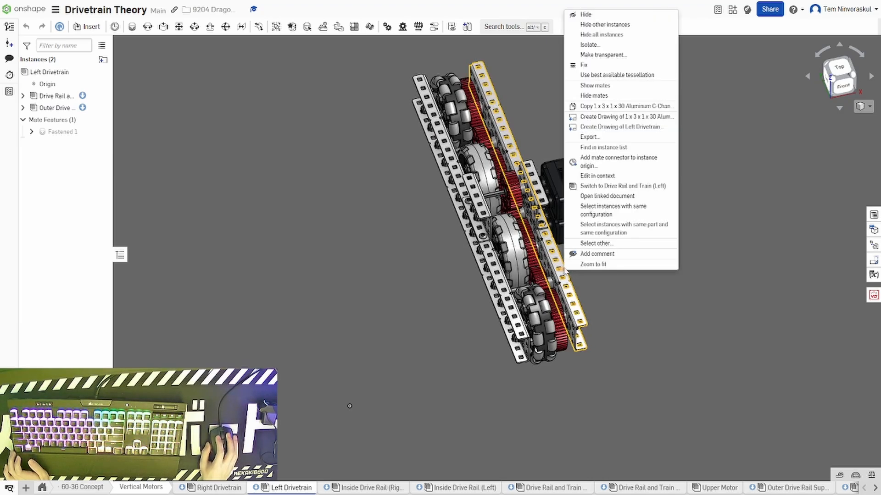
{"action": "mouse_move", "coordinate": [622, 185]}
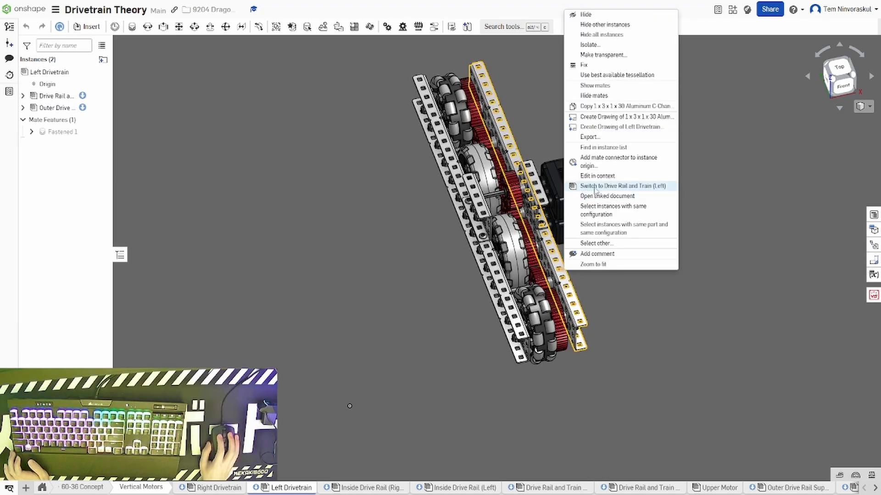
{"action": "left_click", "coordinate": [626, 186]}
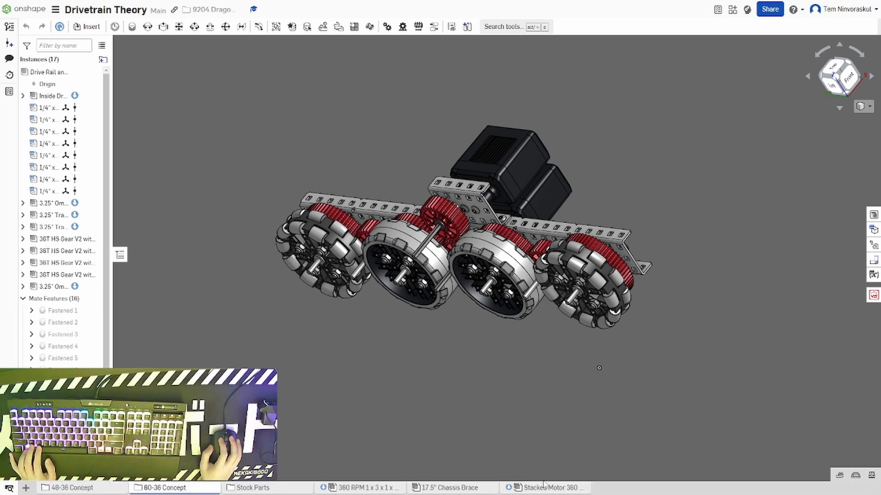
{"action": "mouse_move", "coordinate": [551, 487]}
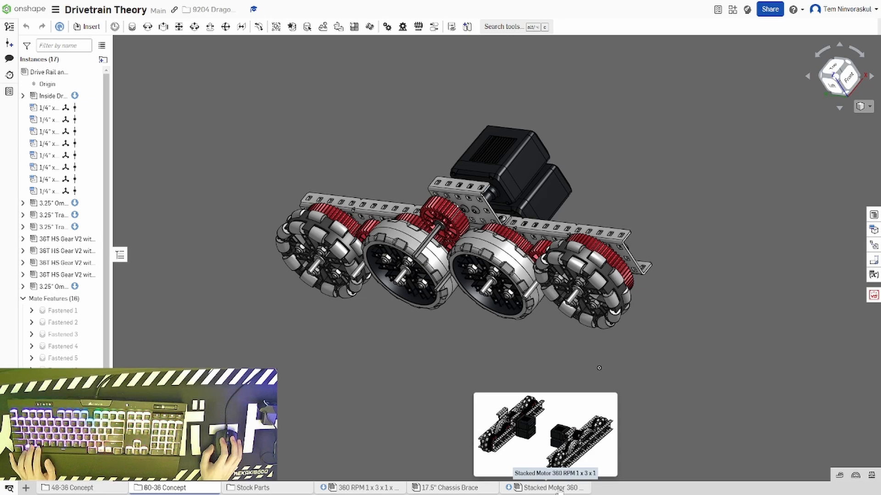